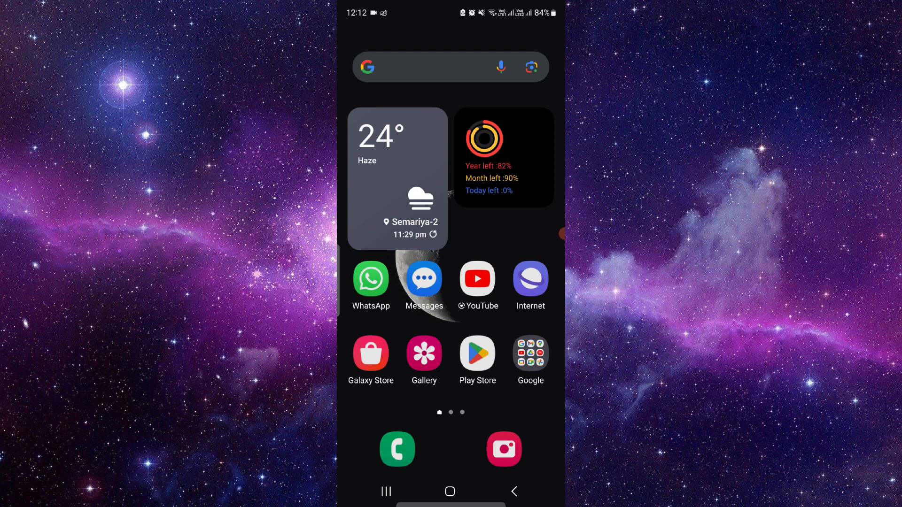
# - Open the FNB eWallet web page from the home screen
pyautogui.click(385, 491)
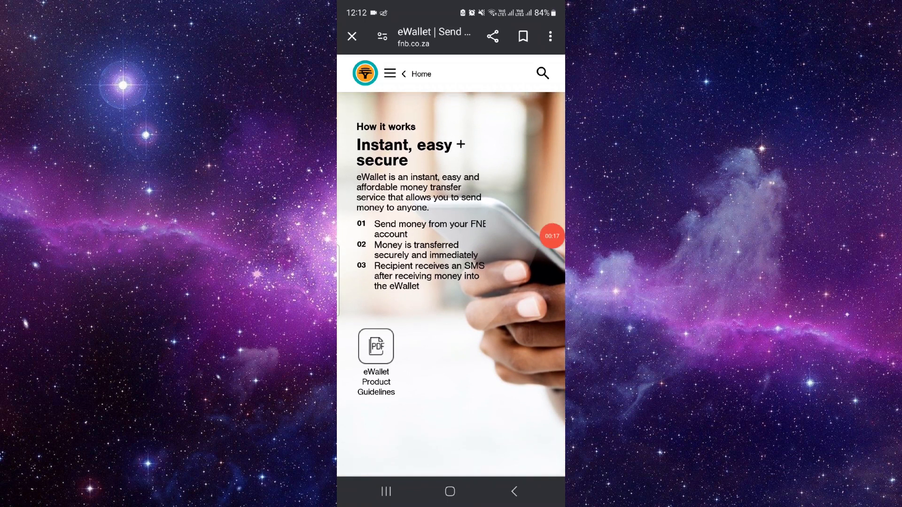
# - Scroll past the product guidelines to the 'Link eWallet to account via the app' section
pyautogui.scroll(-3)
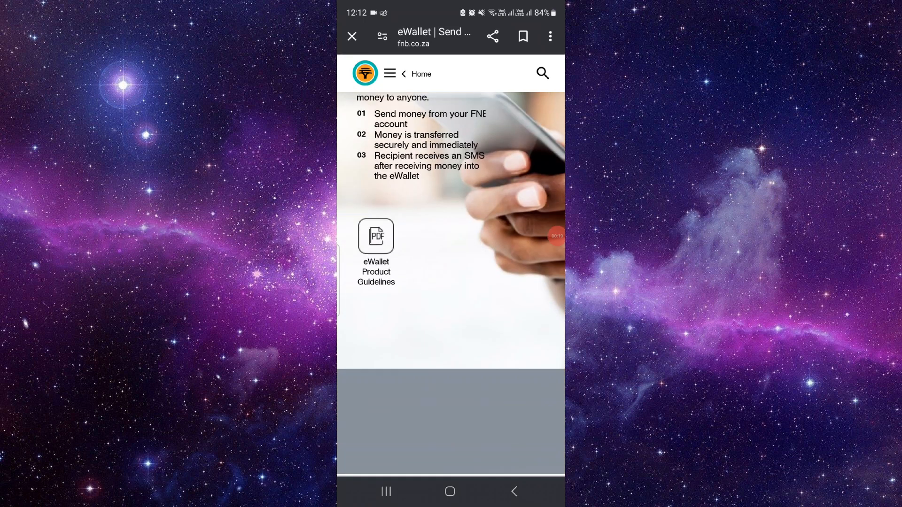
pyautogui.scroll(-3)
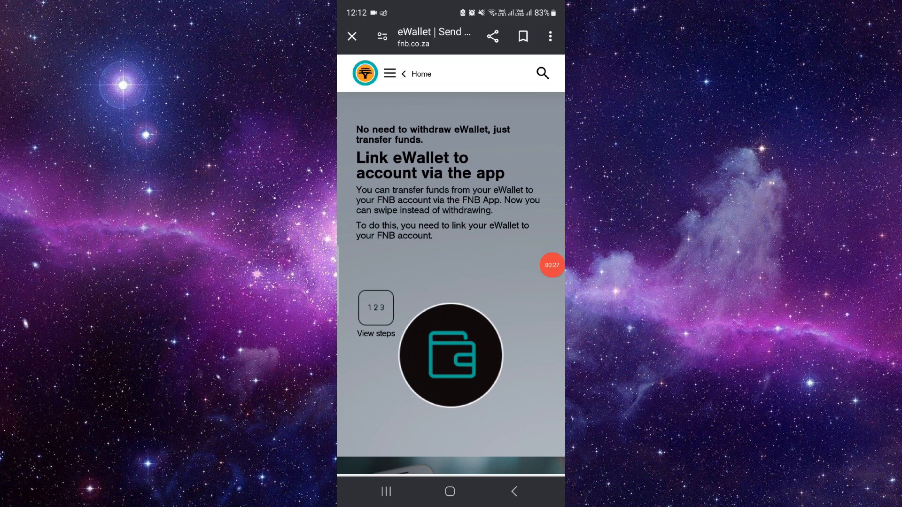
# - Scroll to Costs + limits and advance the carousel from the Limits card to the Fees card
pyautogui.scroll(-3)
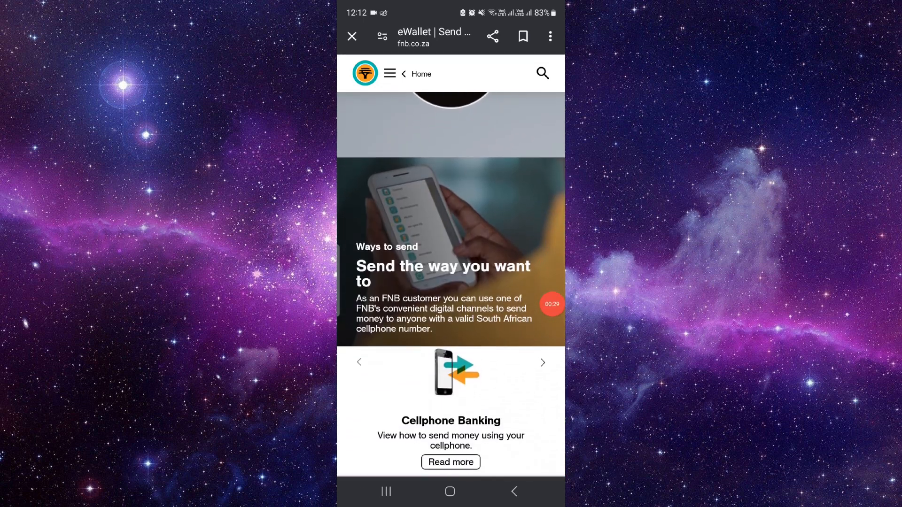
pyautogui.scroll(-3)
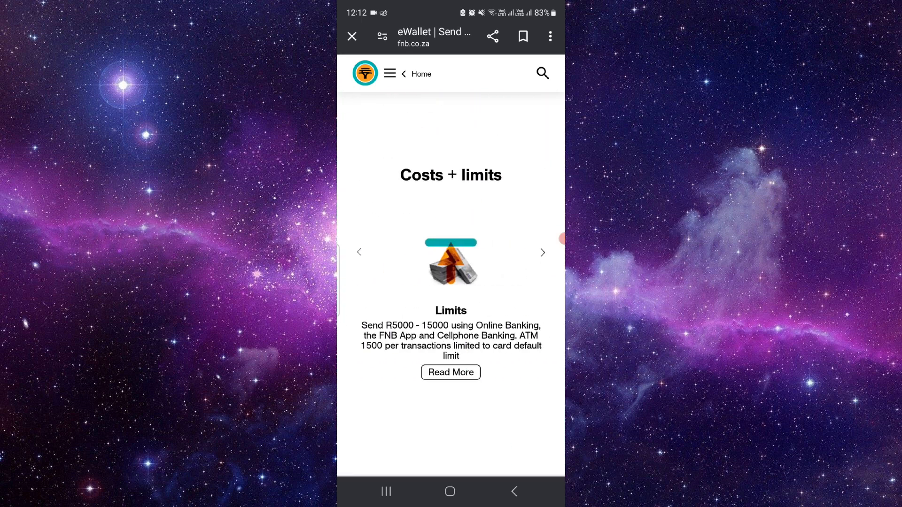
pyautogui.click(541, 251)
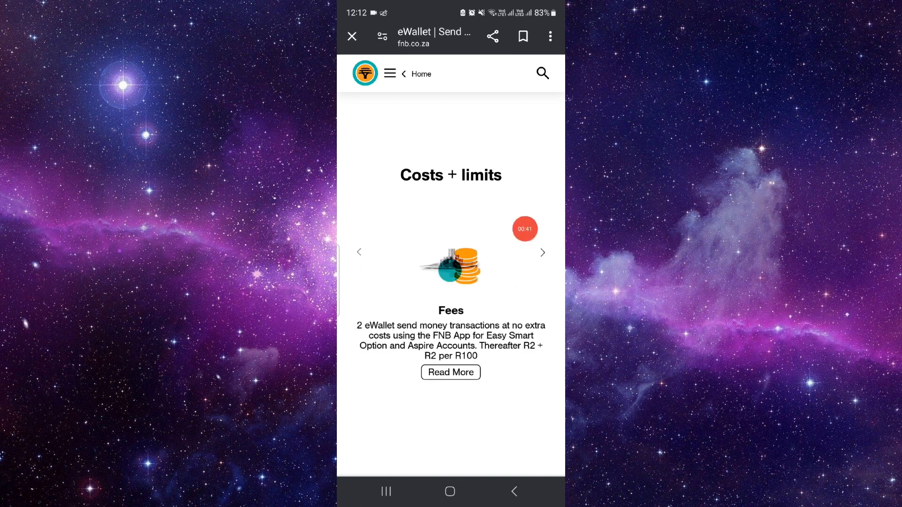
pyautogui.scroll(3)
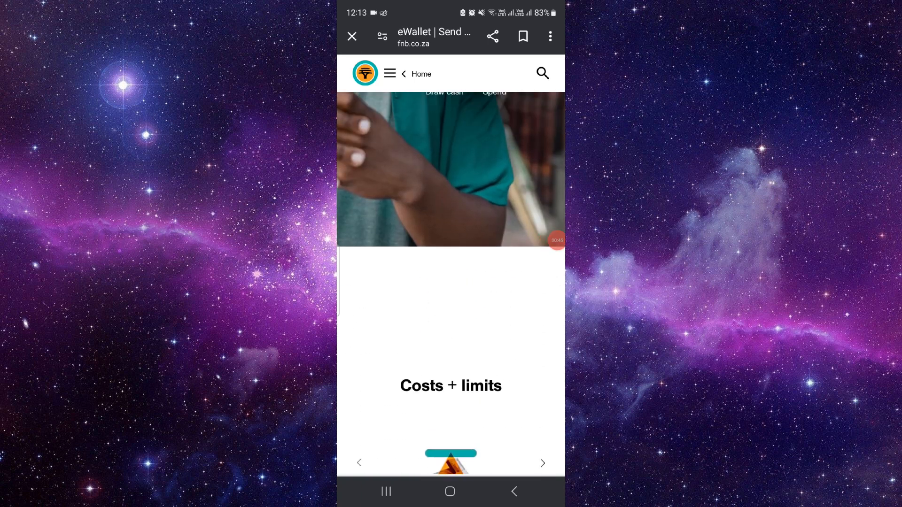
# - Scroll to the Draw cash and Spend section, then return to the Android home screen
pyautogui.scroll(3)
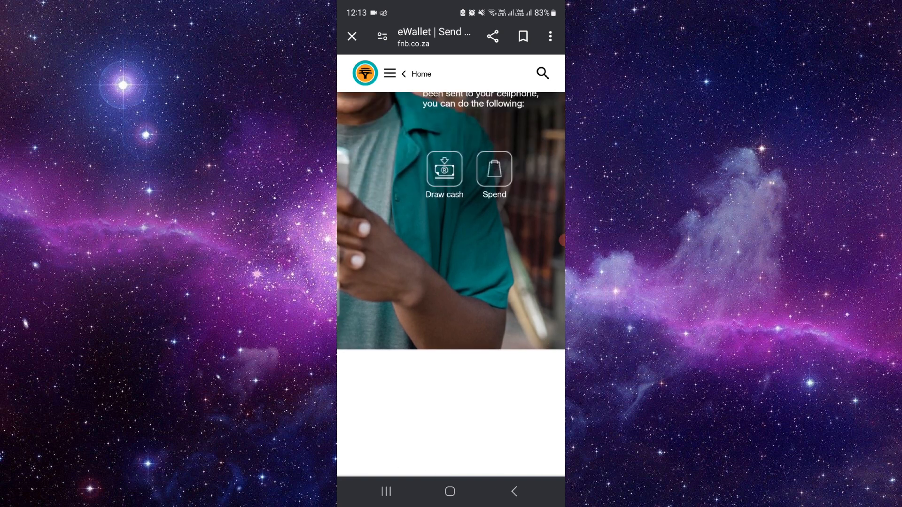
pyautogui.scroll(3)
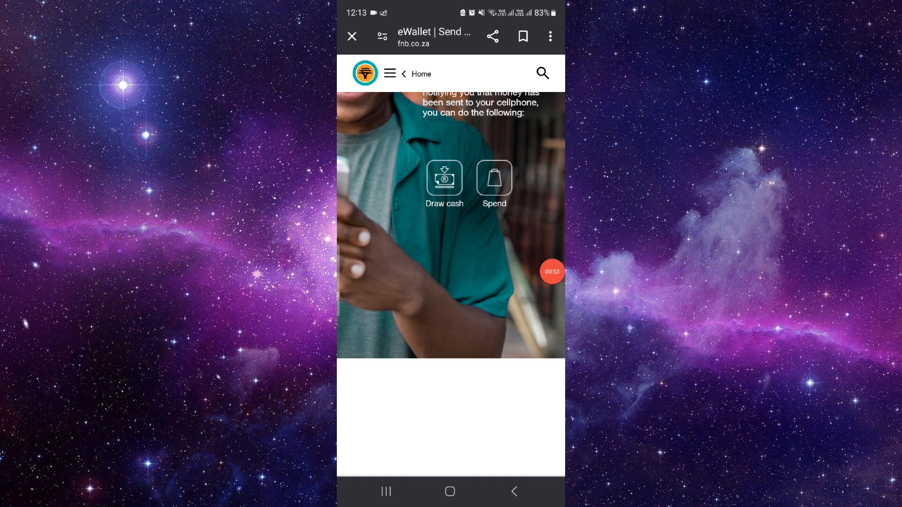
pyautogui.click(449, 492)
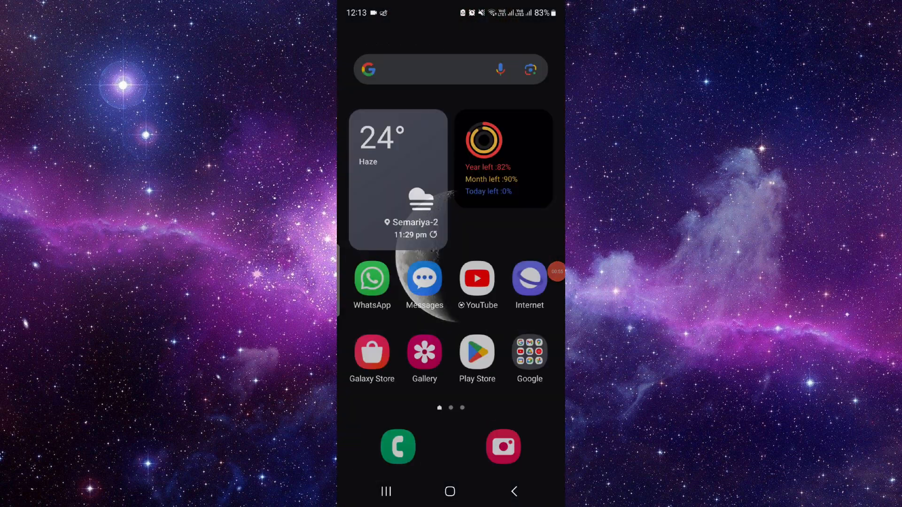